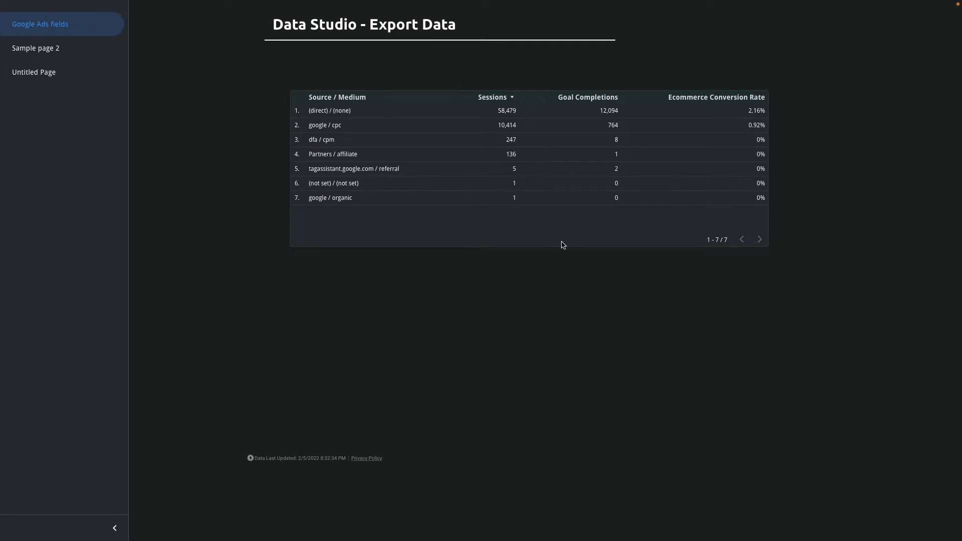
mouse_move(420, 133)
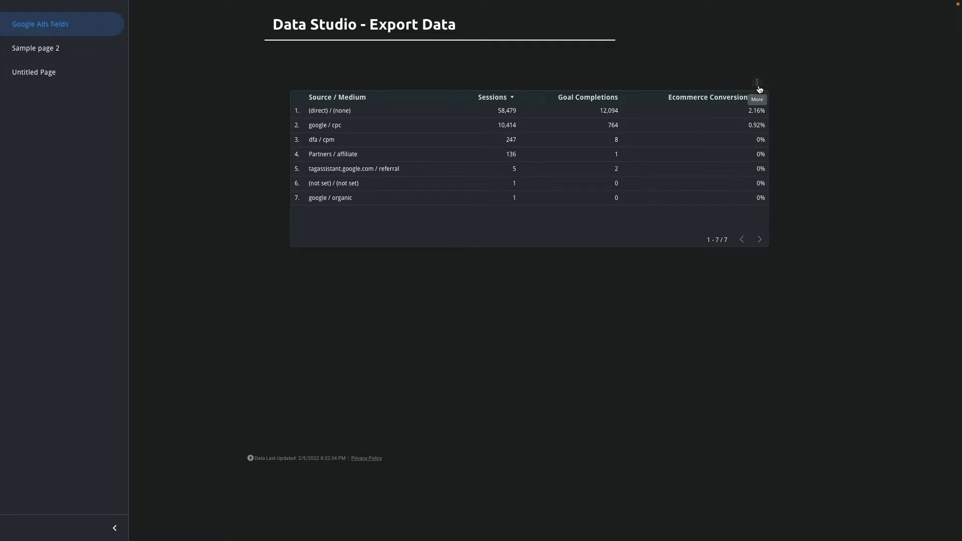
- Show the Source / Medium table's More menu with Sort by, Reset, Export and Explore
click(757, 82)
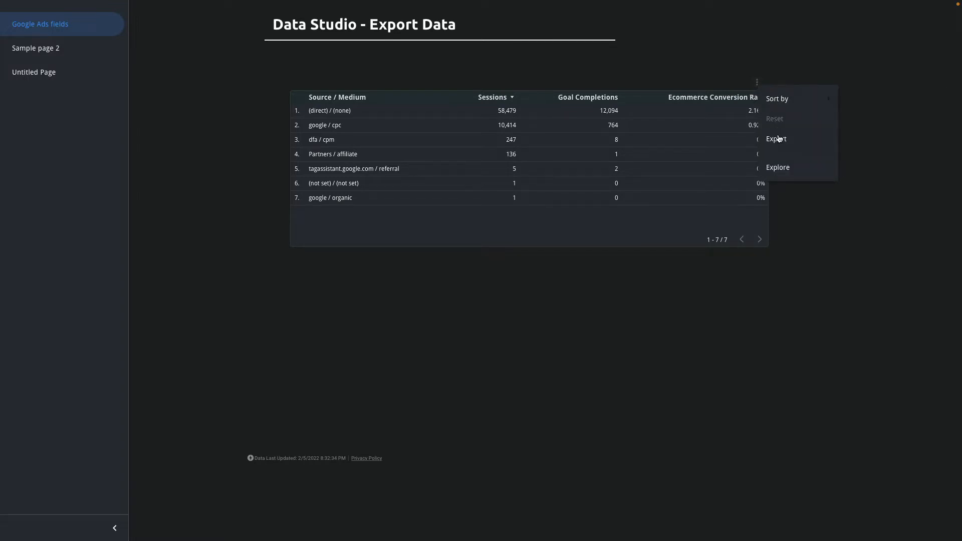
- Choose Export to get the table's Export Data dialog with CSV as the format
click(776, 138)
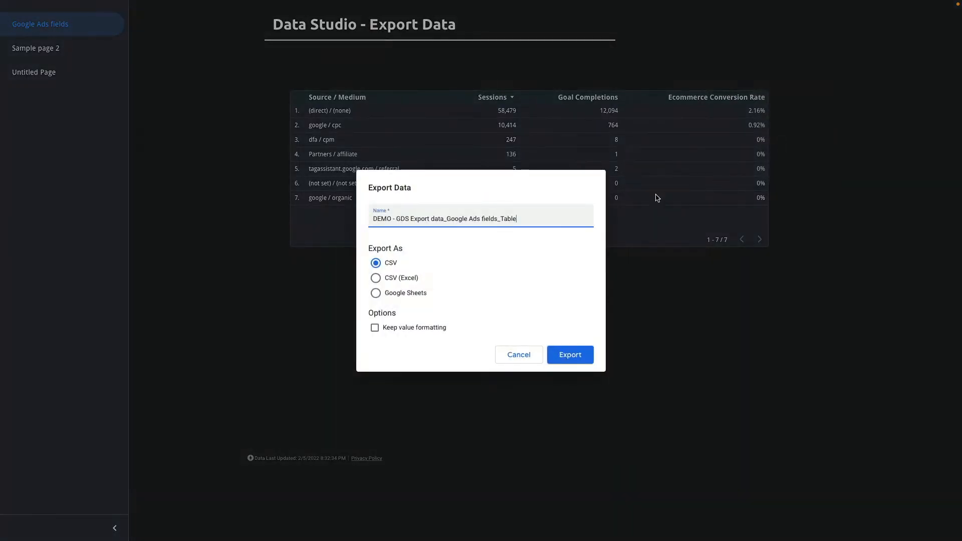
mouse_move(379, 259)
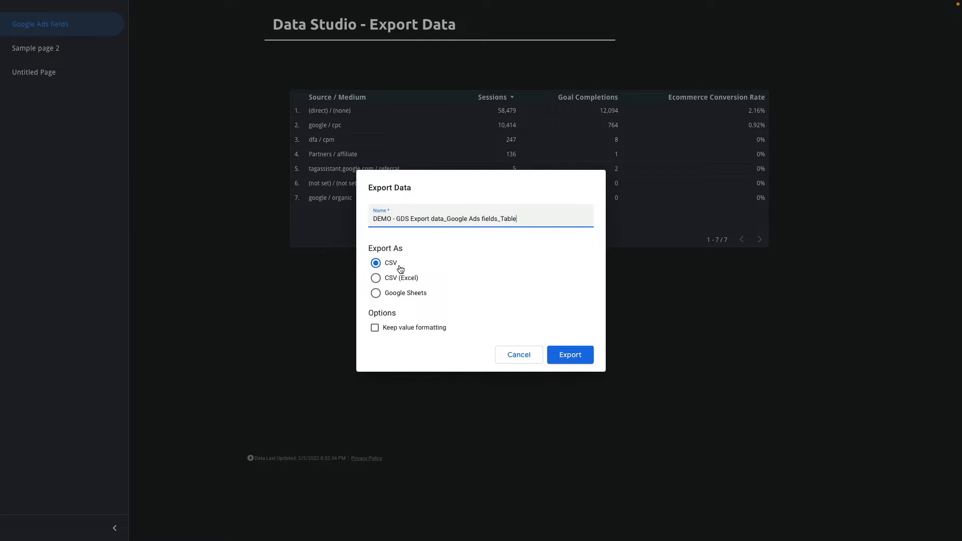
mouse_move(403, 249)
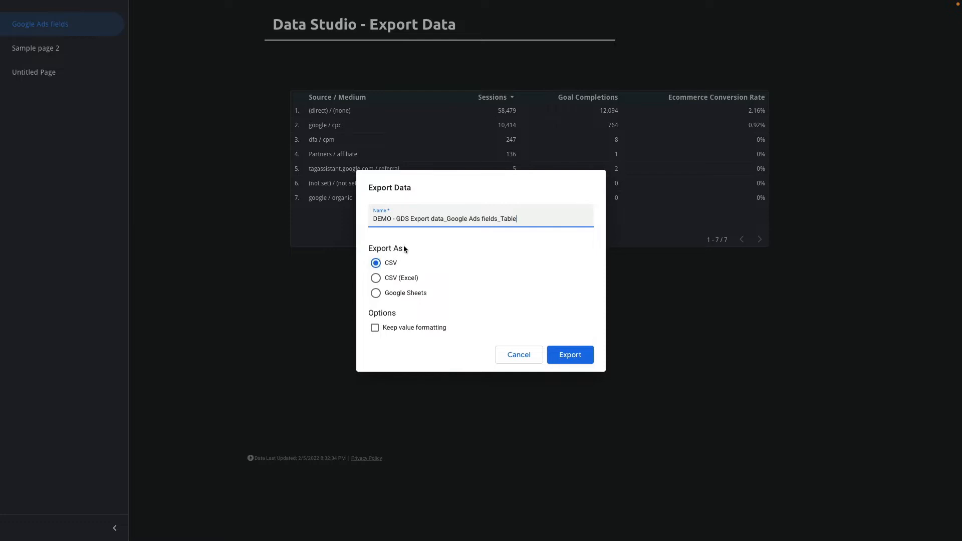
mouse_move(407, 296)
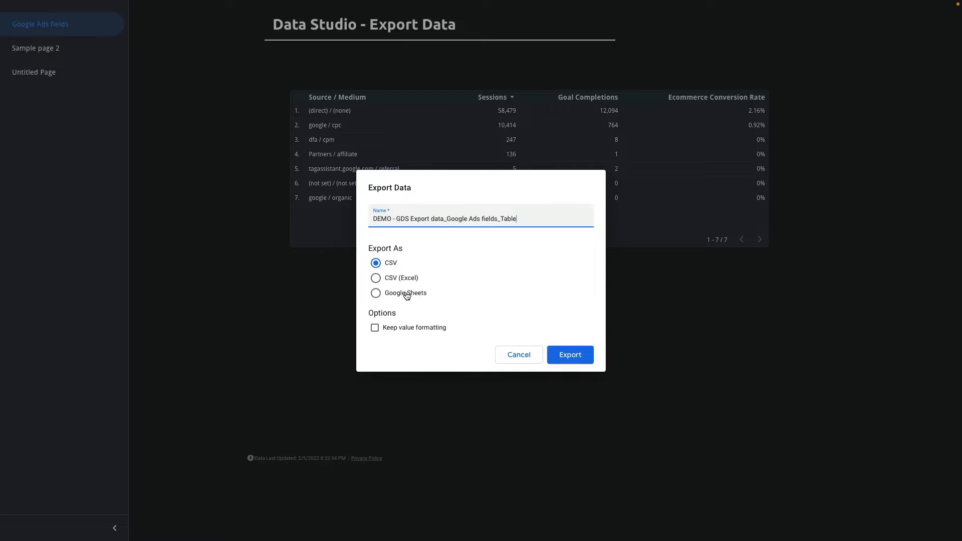
mouse_move(403, 286)
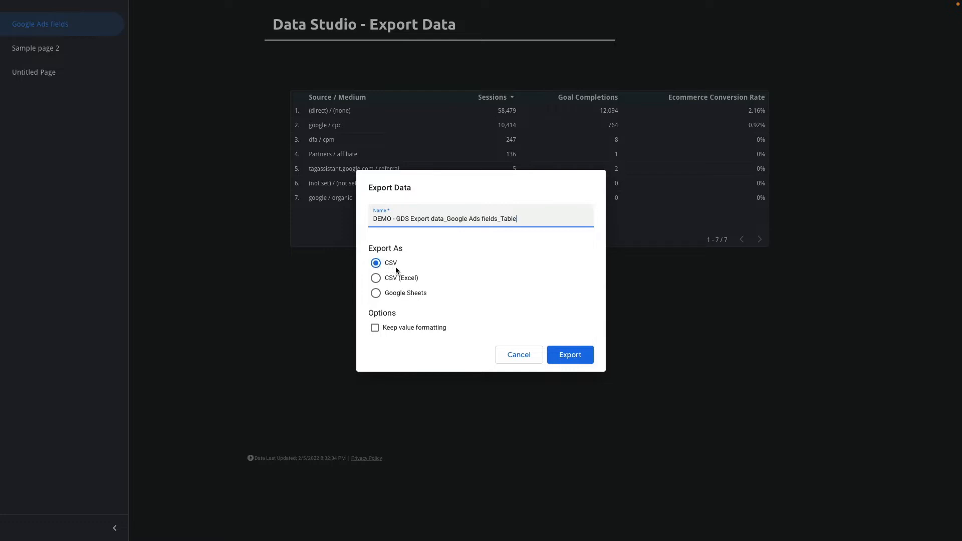
mouse_move(406, 270)
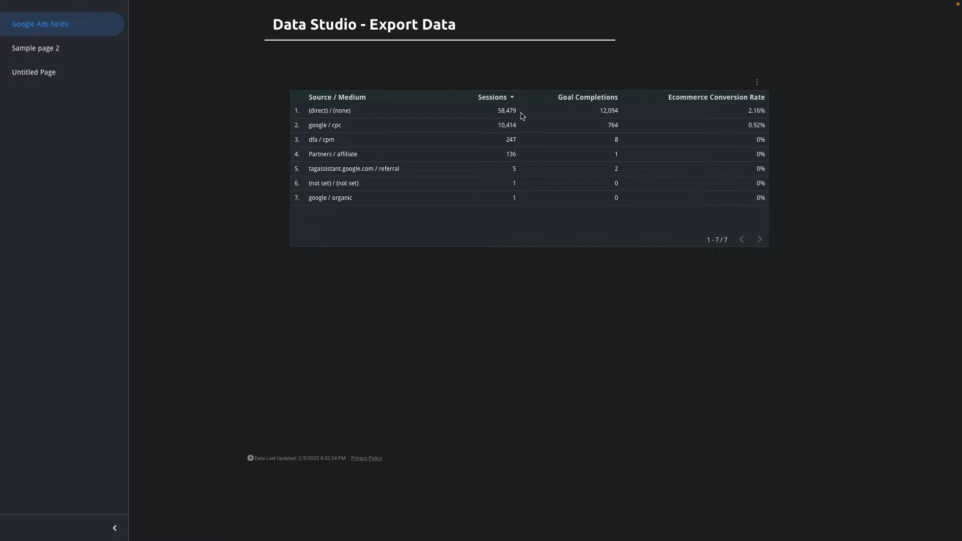
mouse_move(465, 190)
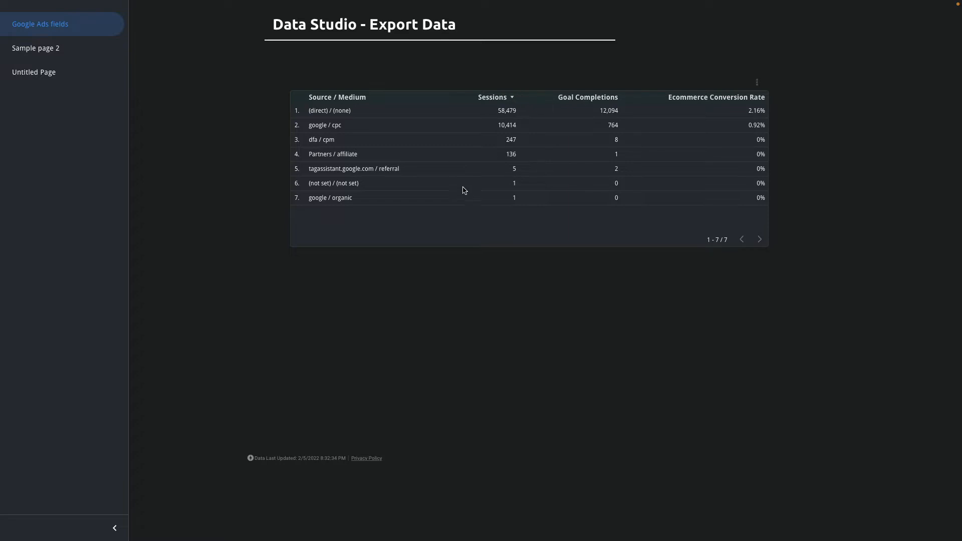
mouse_move(523, 128)
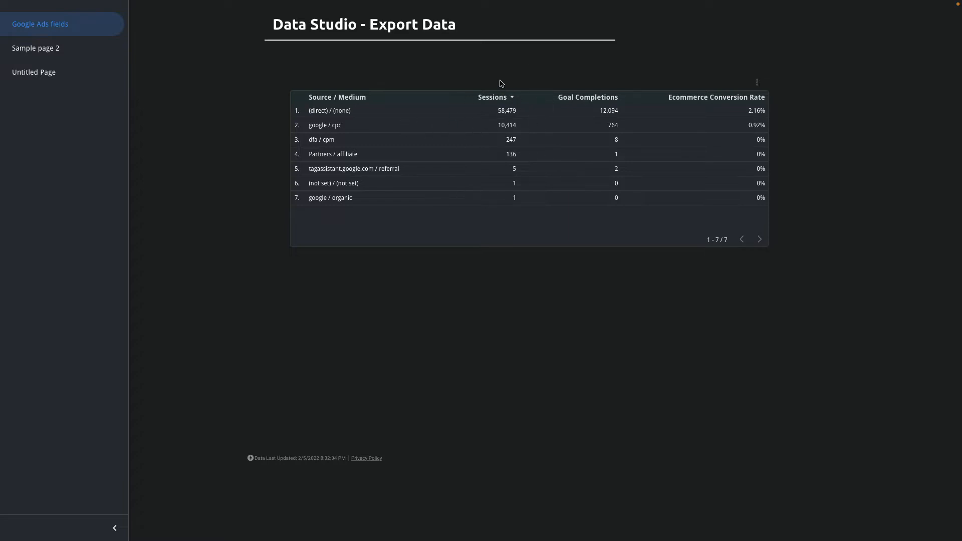
mouse_move(649, 80)
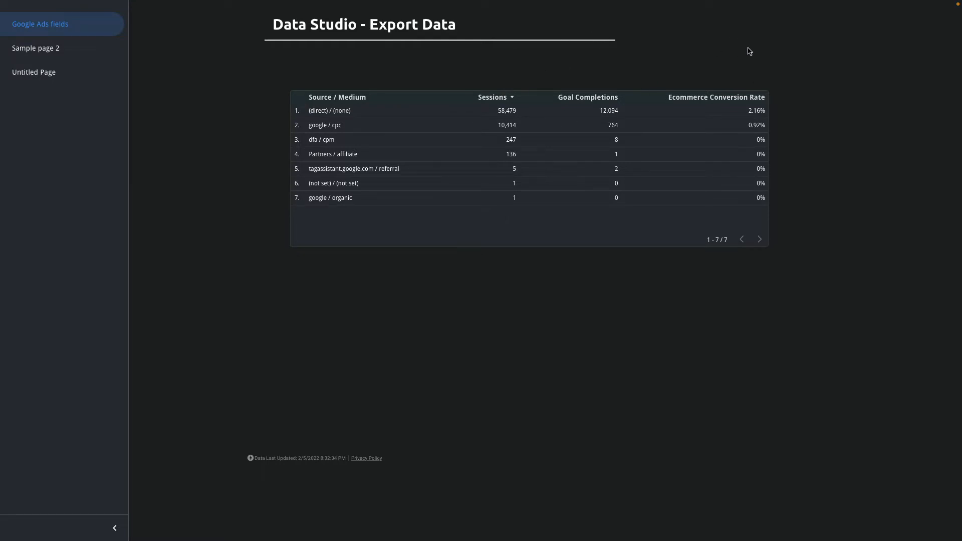
mouse_move(729, 115)
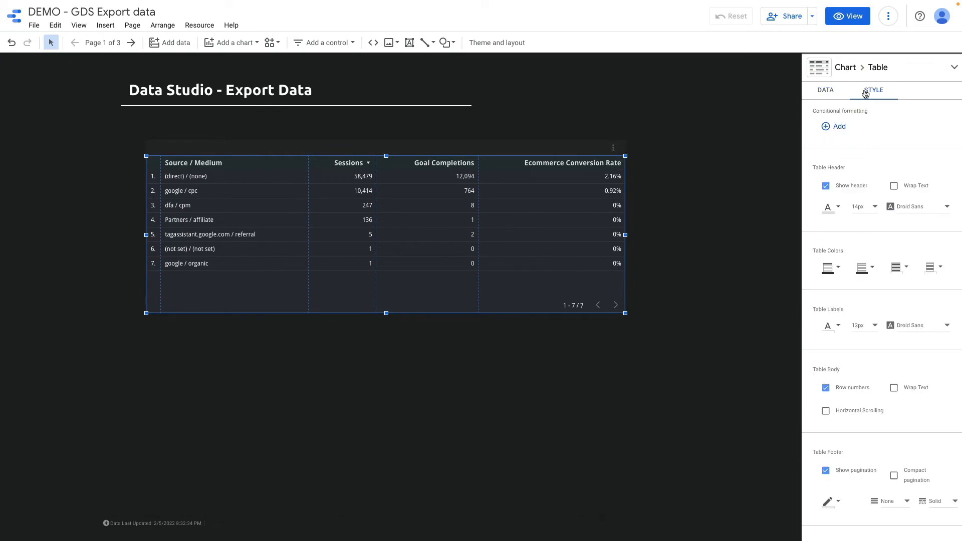
- Set the table's Chart Header style option to 'Always show'
scroll(down, 3)
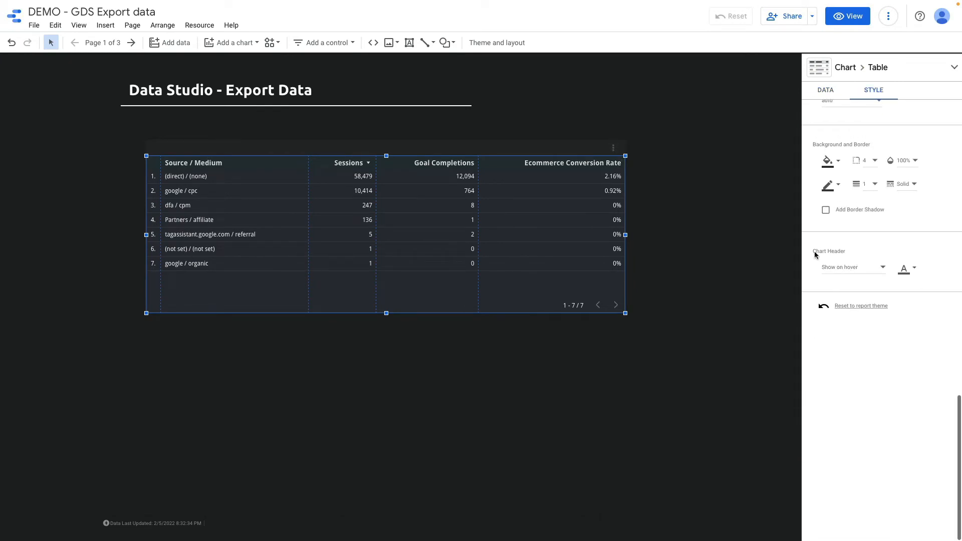
click(853, 267)
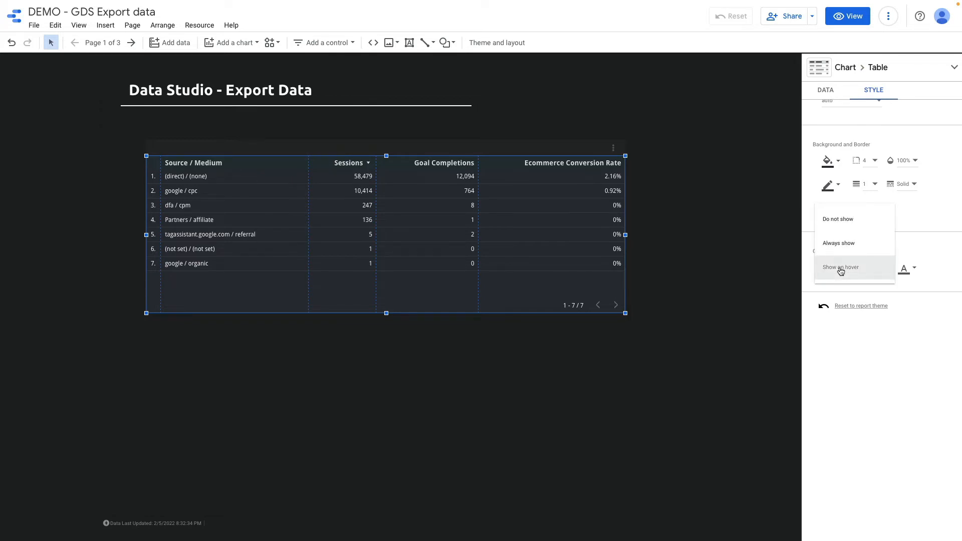
mouse_move(841, 247)
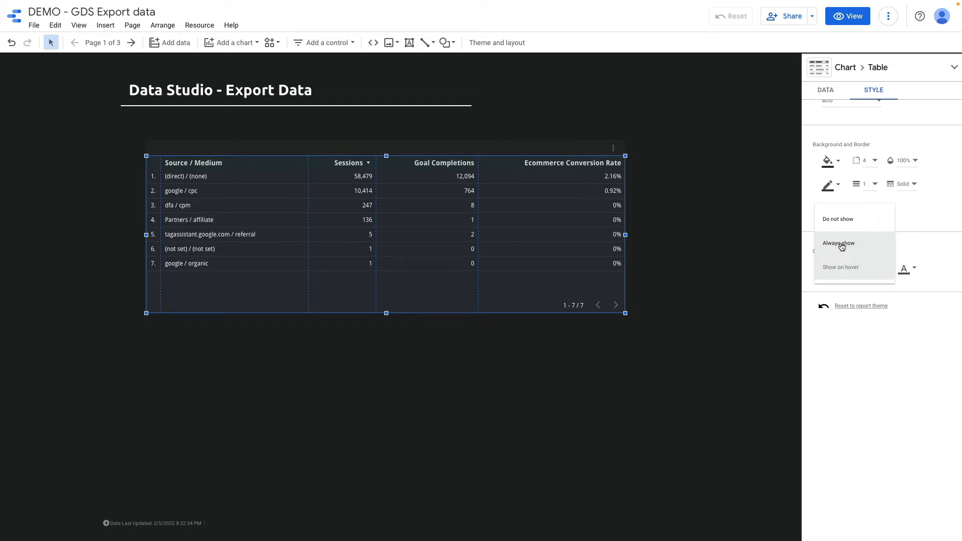
click(838, 243)
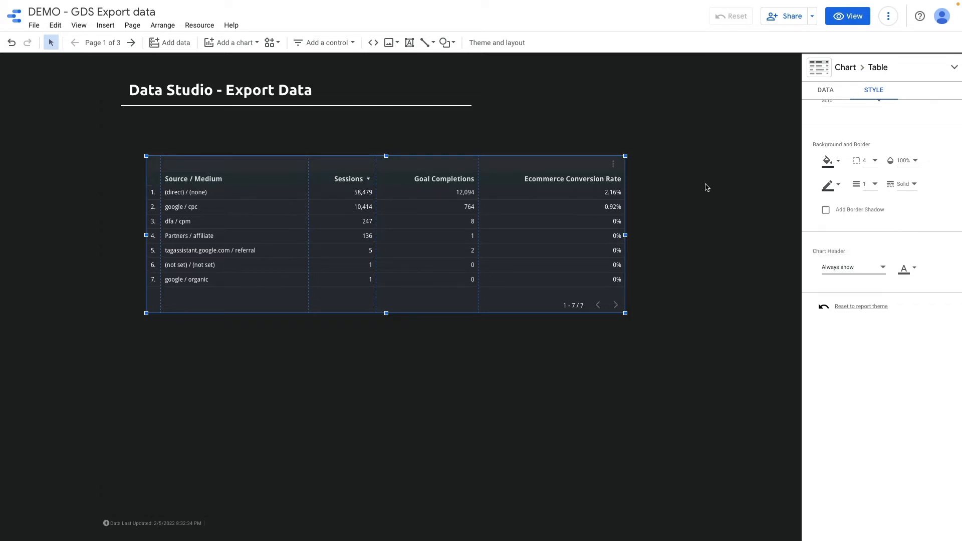
mouse_move(613, 172)
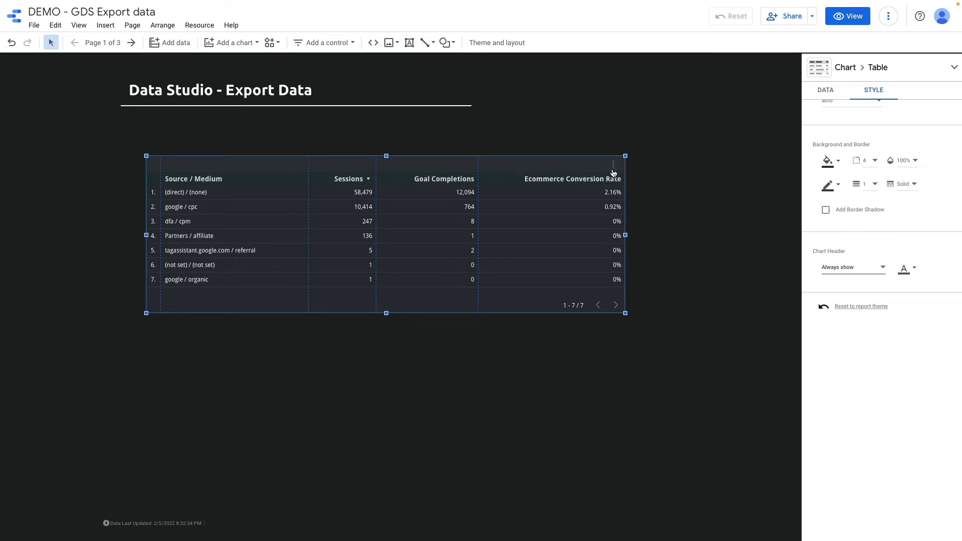
mouse_move(613, 168)
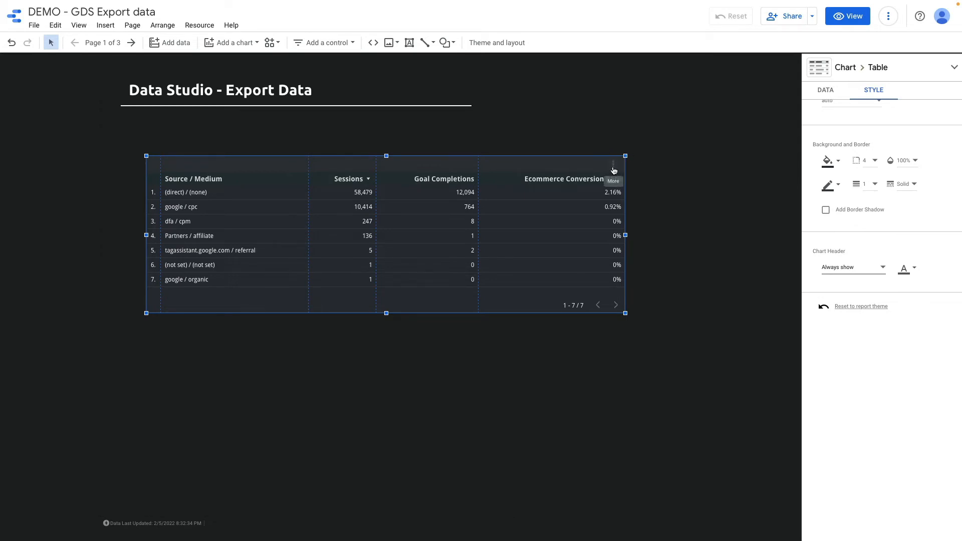
mouse_move(693, 146)
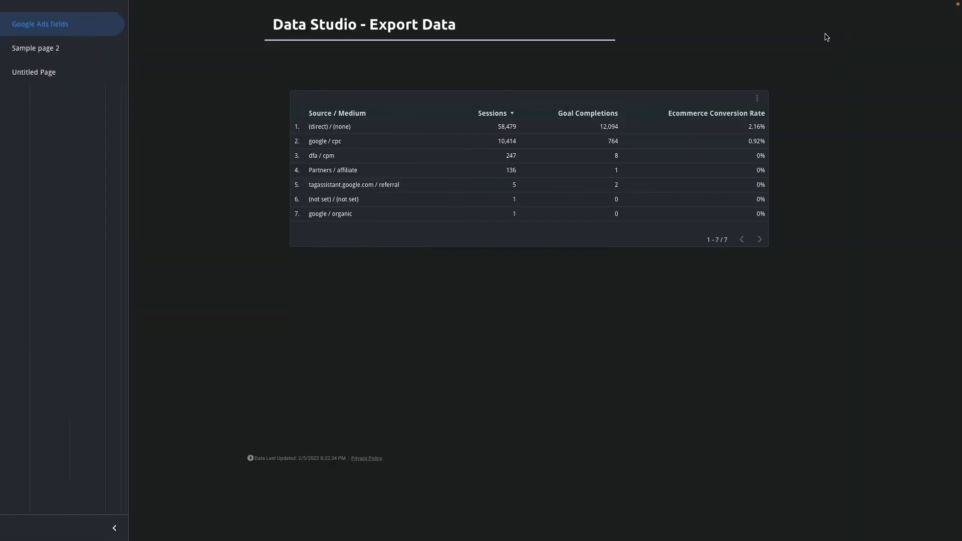
mouse_move(782, 90)
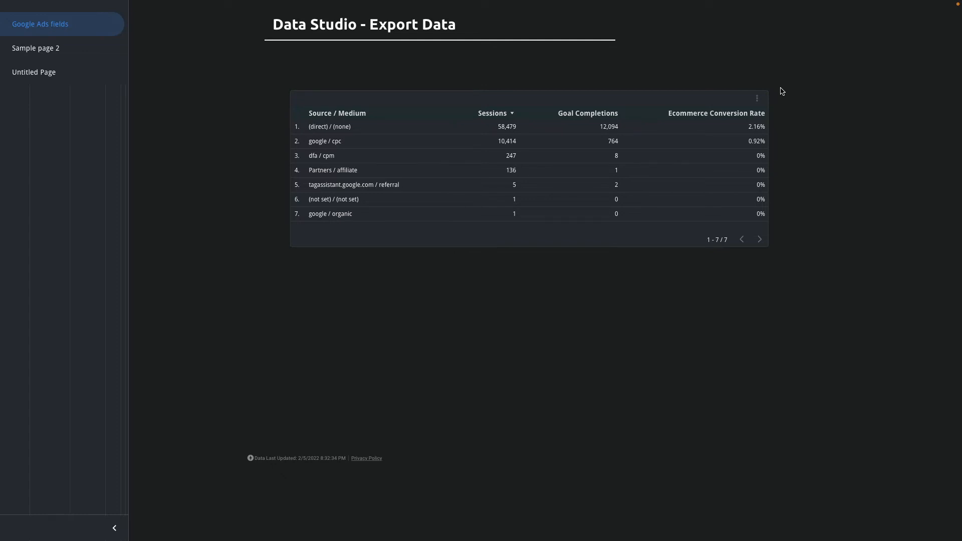
mouse_move(807, 19)
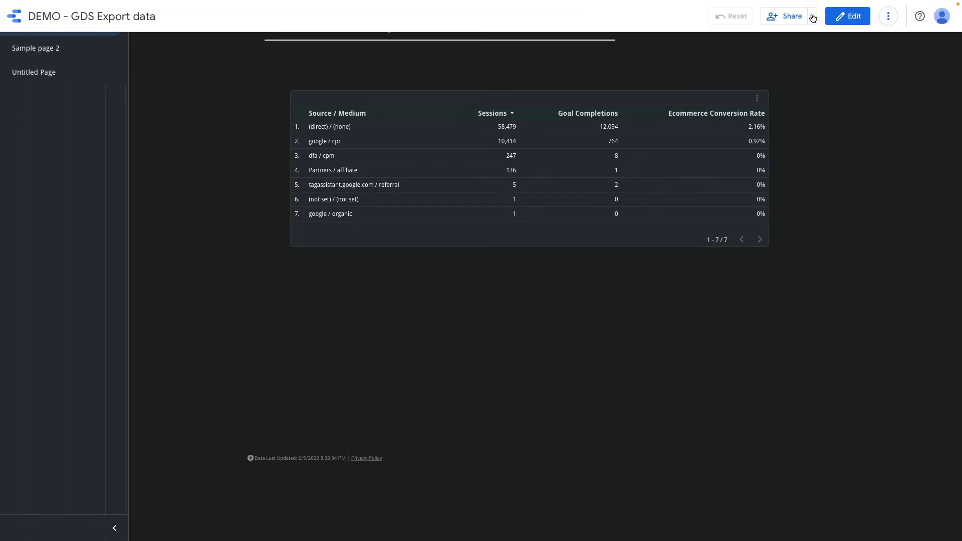
- Download the report as a PDF with only the Google Ads fields and Sample page 2 pages
click(812, 16)
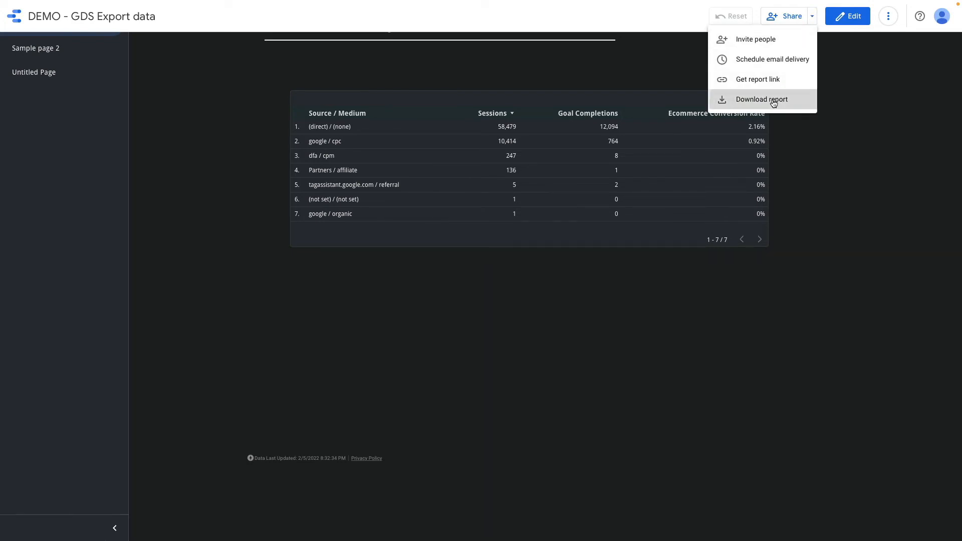
click(761, 99)
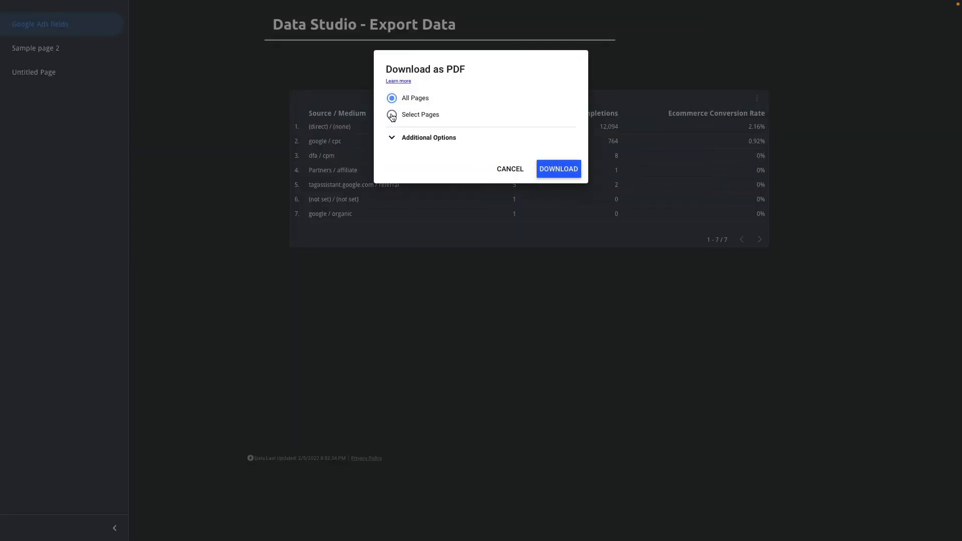
click(391, 114)
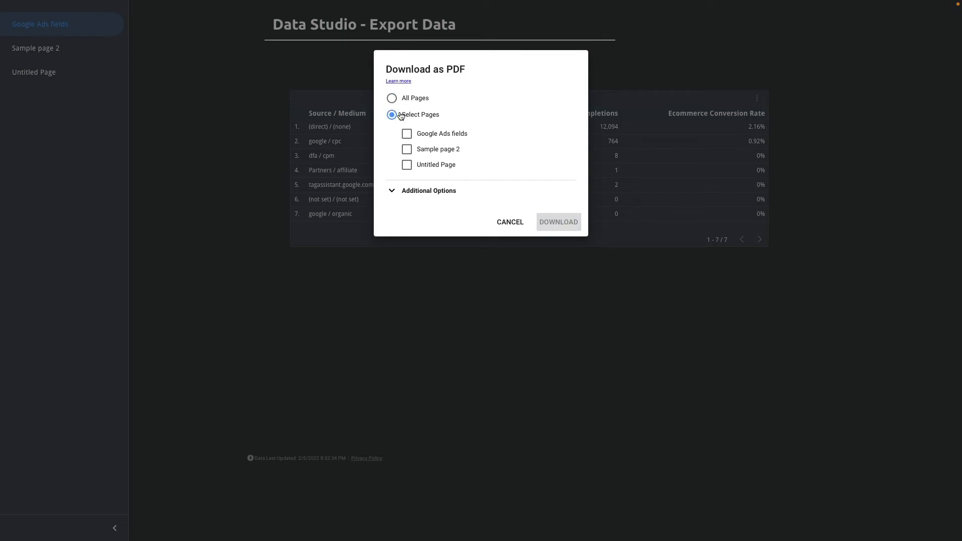
click(406, 134)
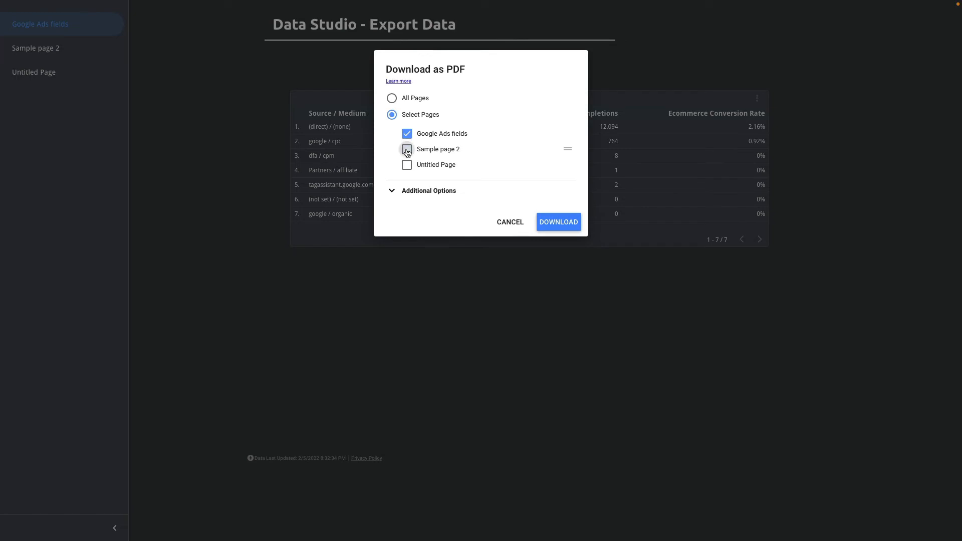
click(407, 149)
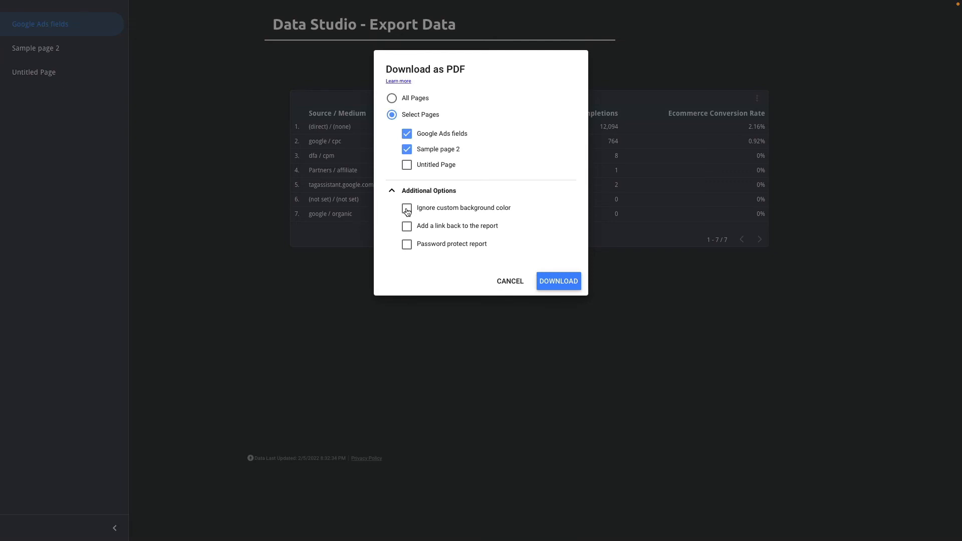
mouse_move(411, 228)
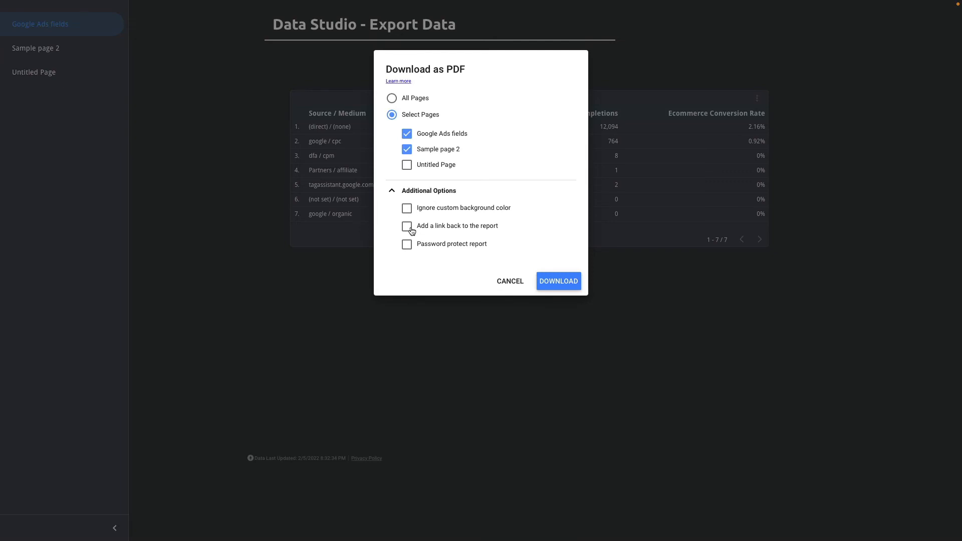
mouse_move(406, 247)
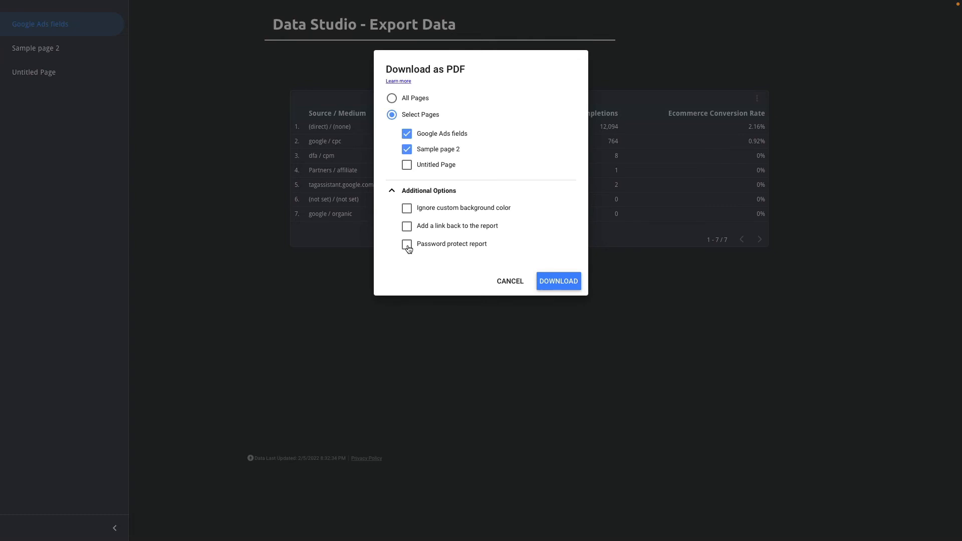
click(559, 281)
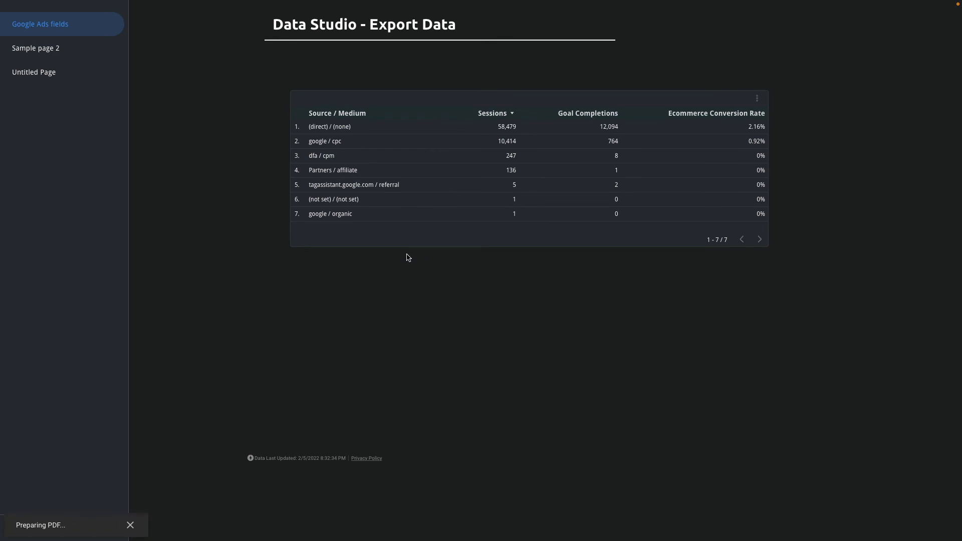
- Show the Source / Medium table's More menu again with Sort by, Export and Explore
click(130, 525)
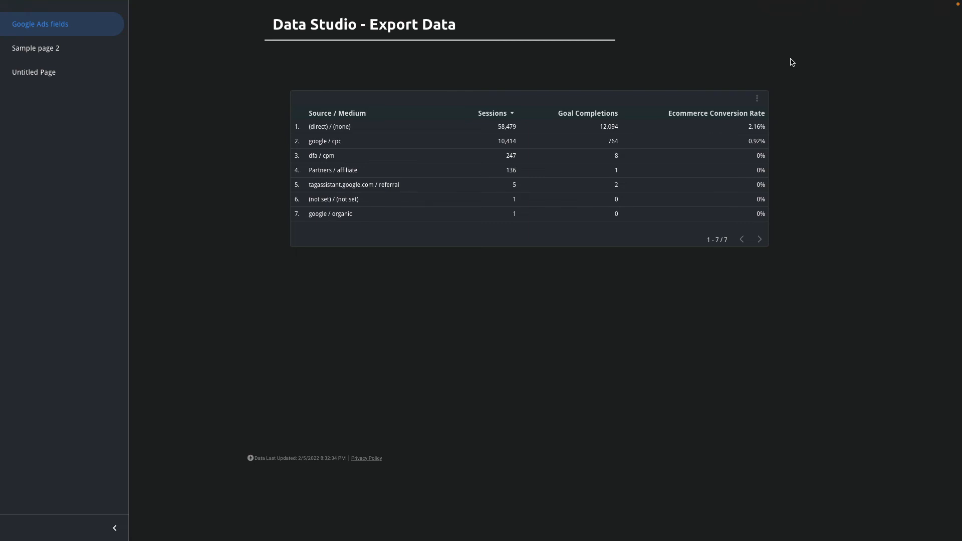
click(757, 98)
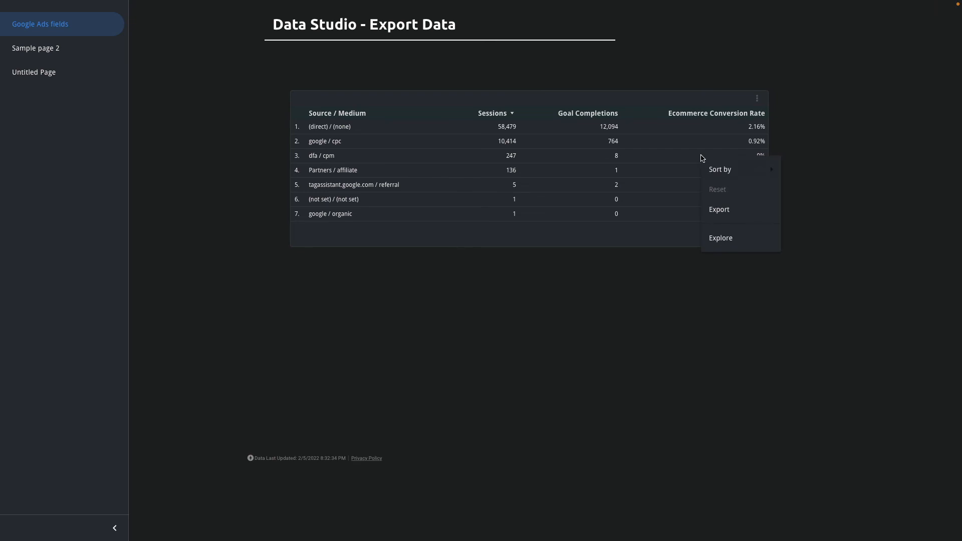
- In Manage access, disable downloading, printing and copying for viewers and save
click(787, 16)
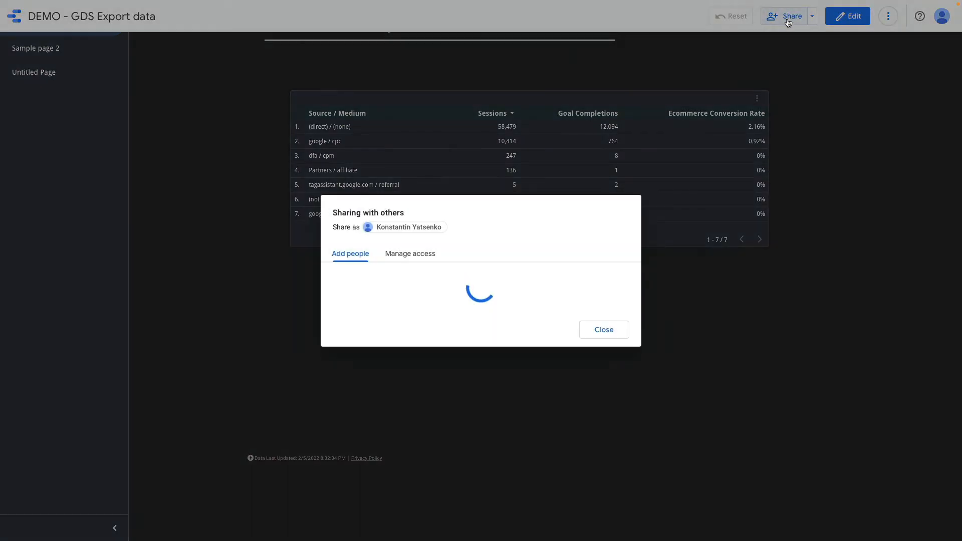
click(410, 254)
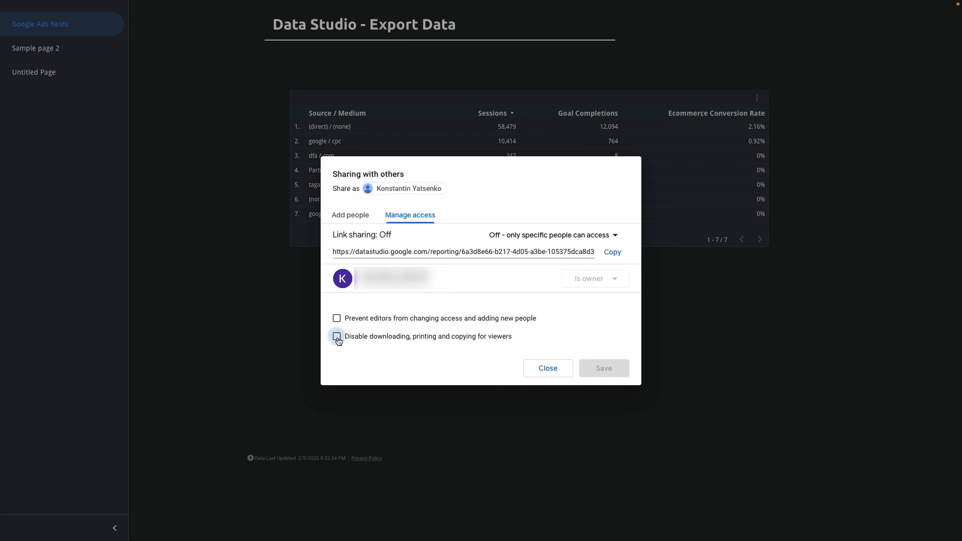
click(336, 337)
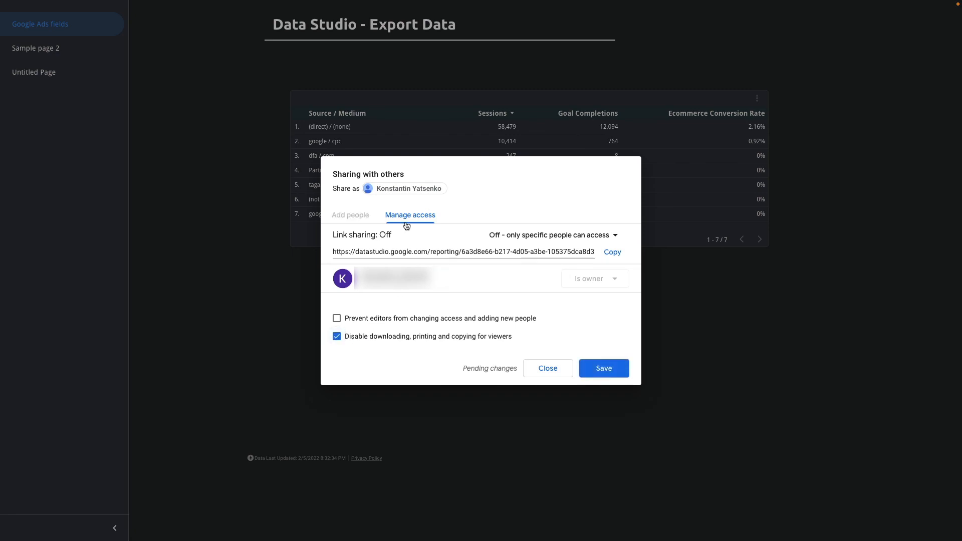
click(548, 369)
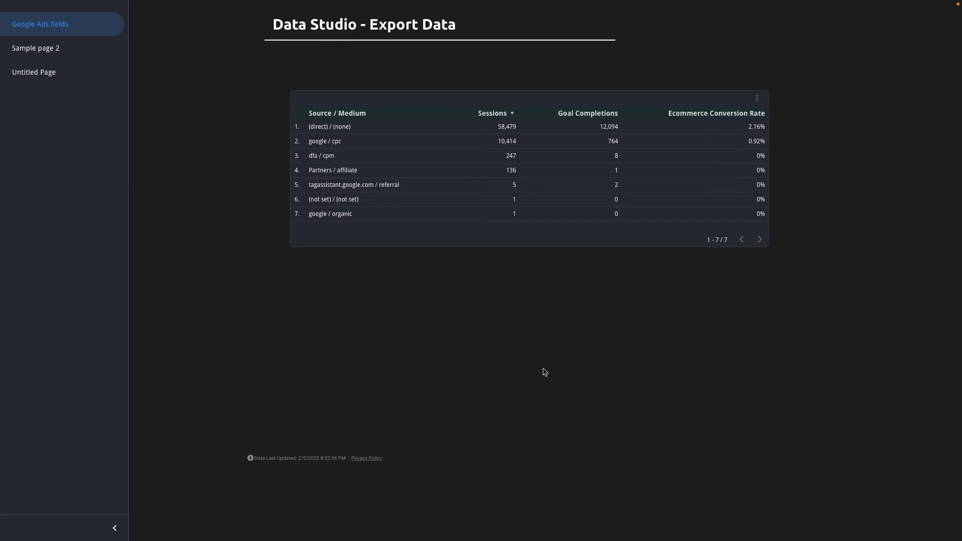